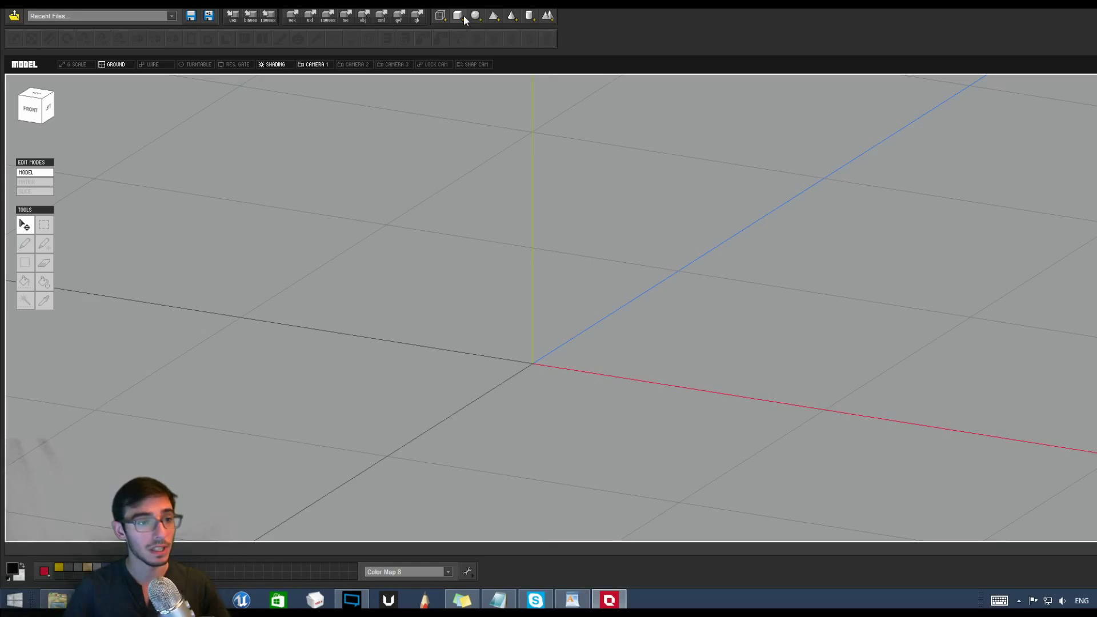
mouse_move(458, 18)
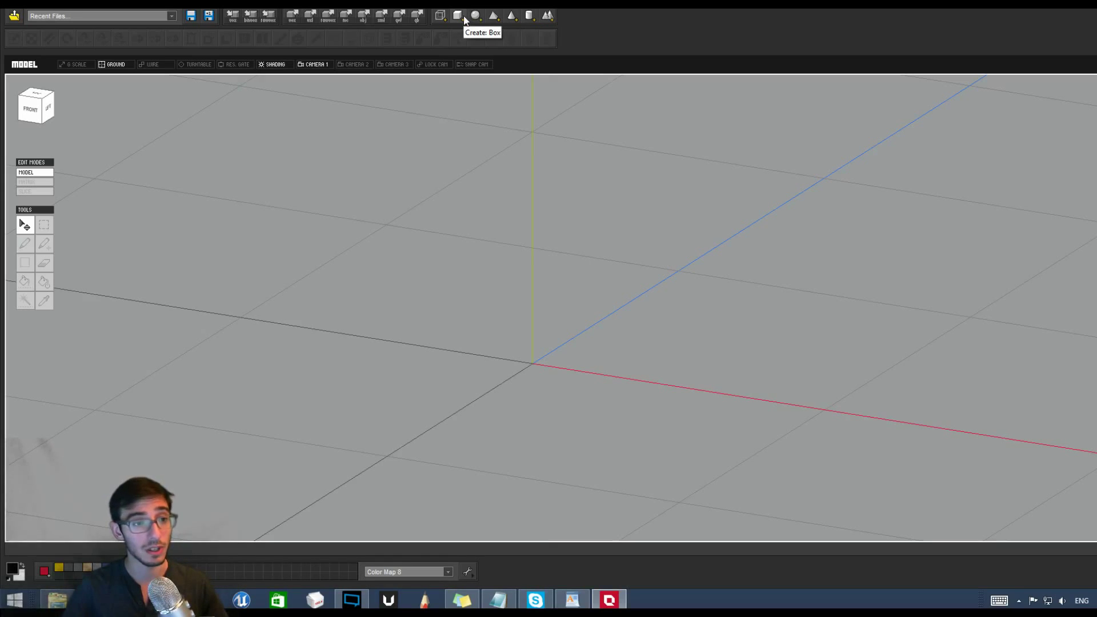
Step: Create a box matrix with width, height and depth all kept at 10
left_click(458, 13)
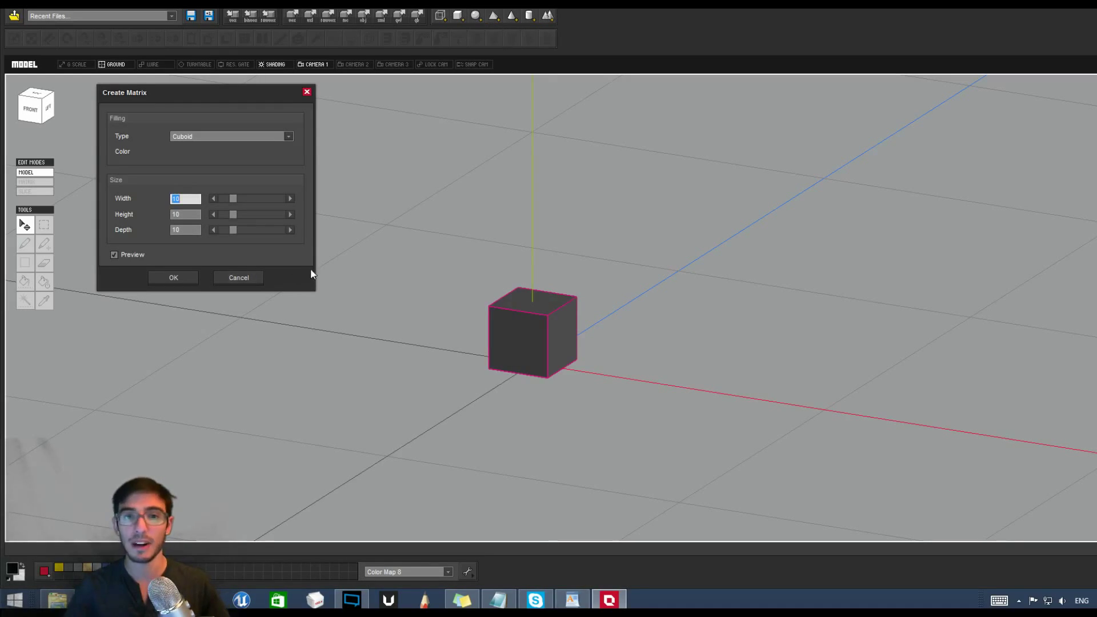
left_click(173, 276)
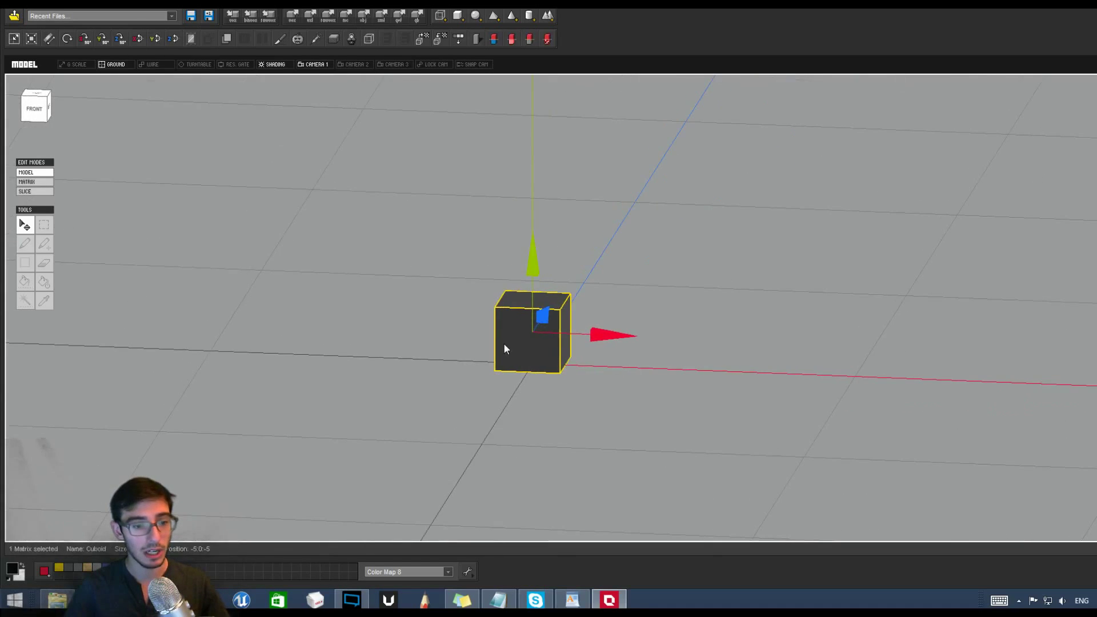
Step: Switch the edit mode to Matrix so the cube shows slice by slice
left_click(32, 182)
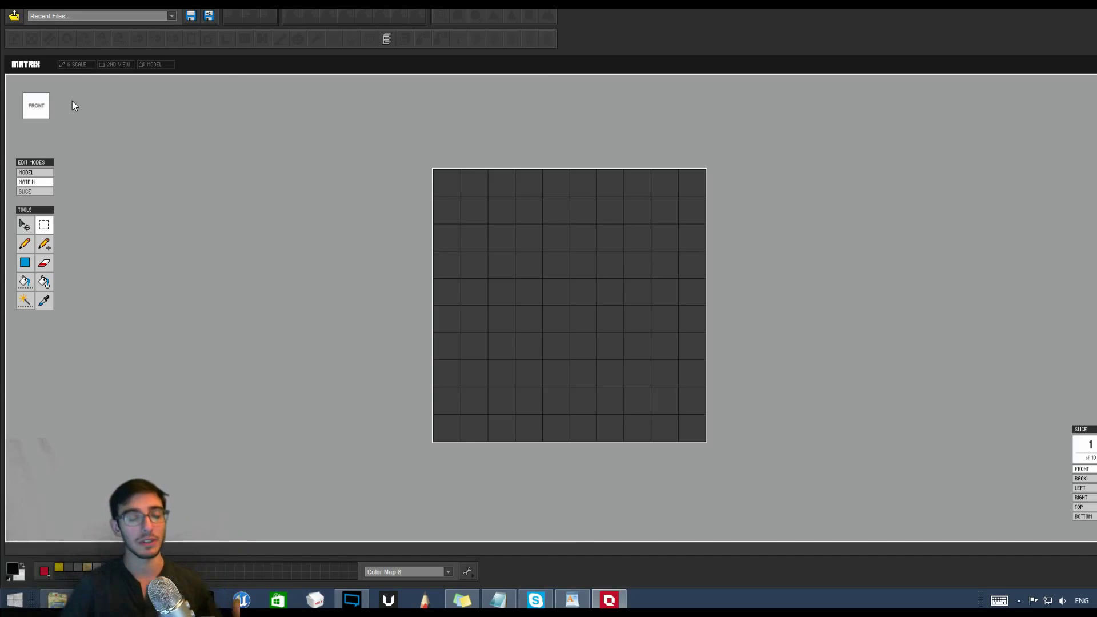
mouse_move(665, 418)
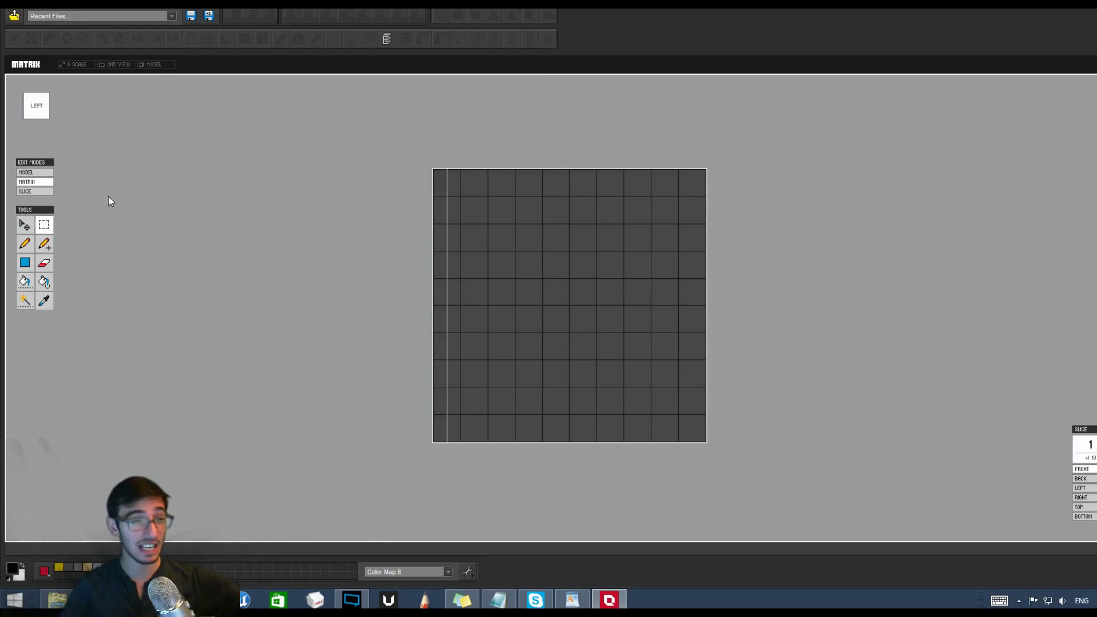
mouse_move(200, 178)
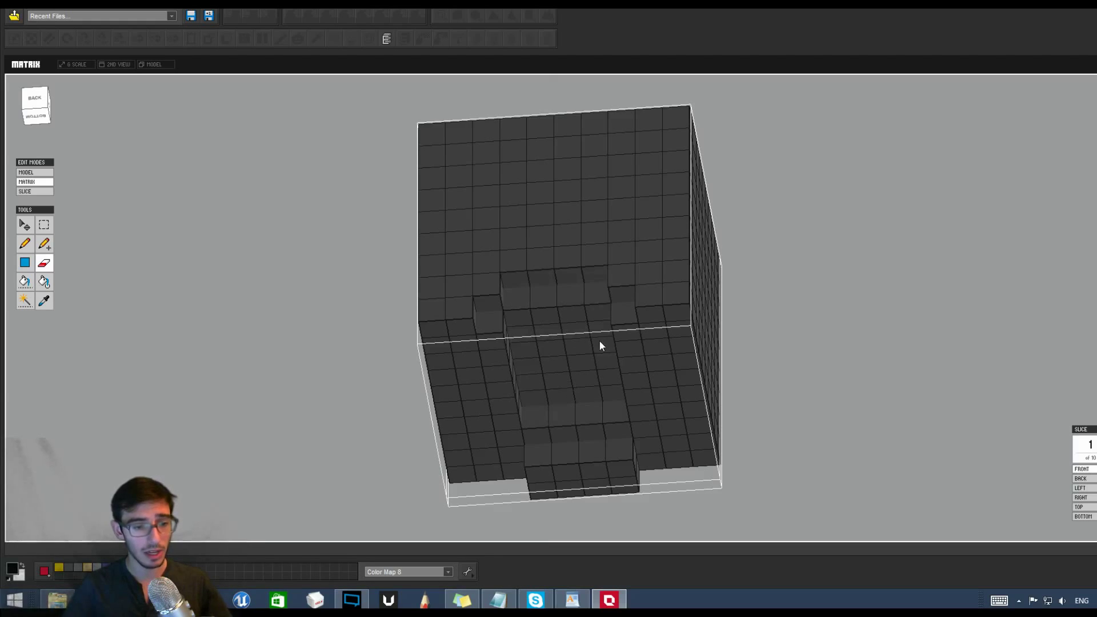
Step: Orbit the view around the skull to inspect the carved underside
left_click_drag(600, 347, 663, 337)
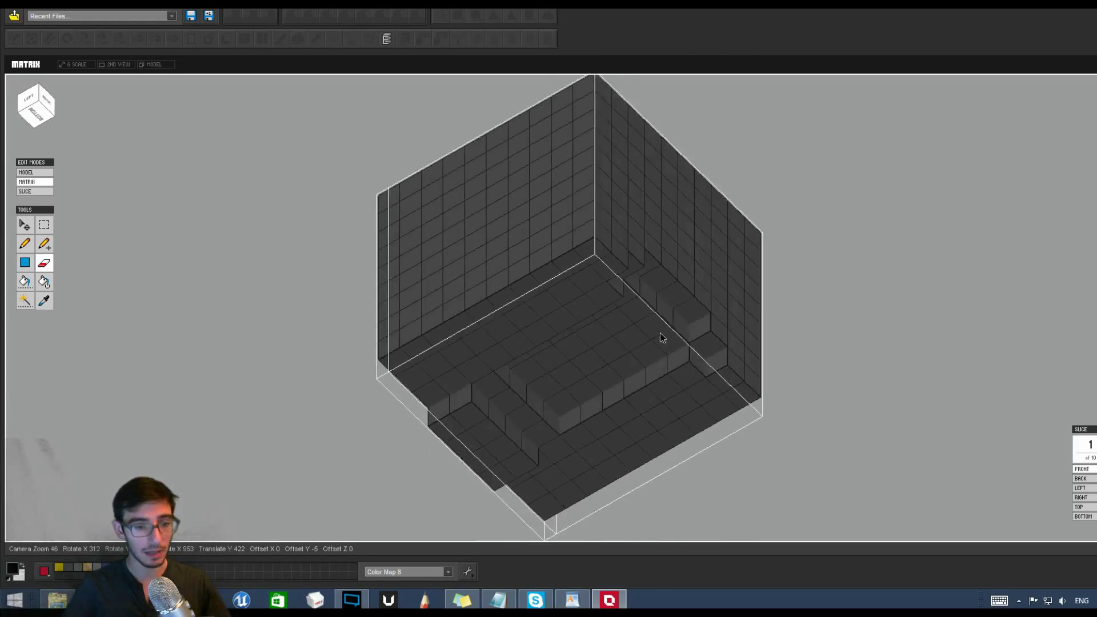
left_click_drag(663, 338, 754, 376)
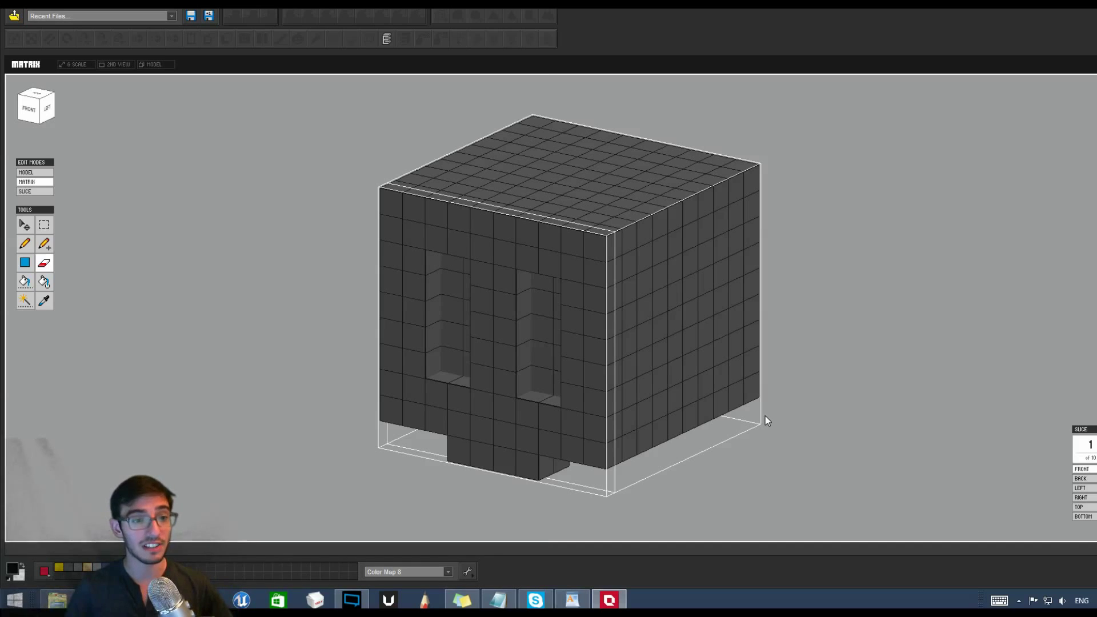
mouse_move(909, 354)
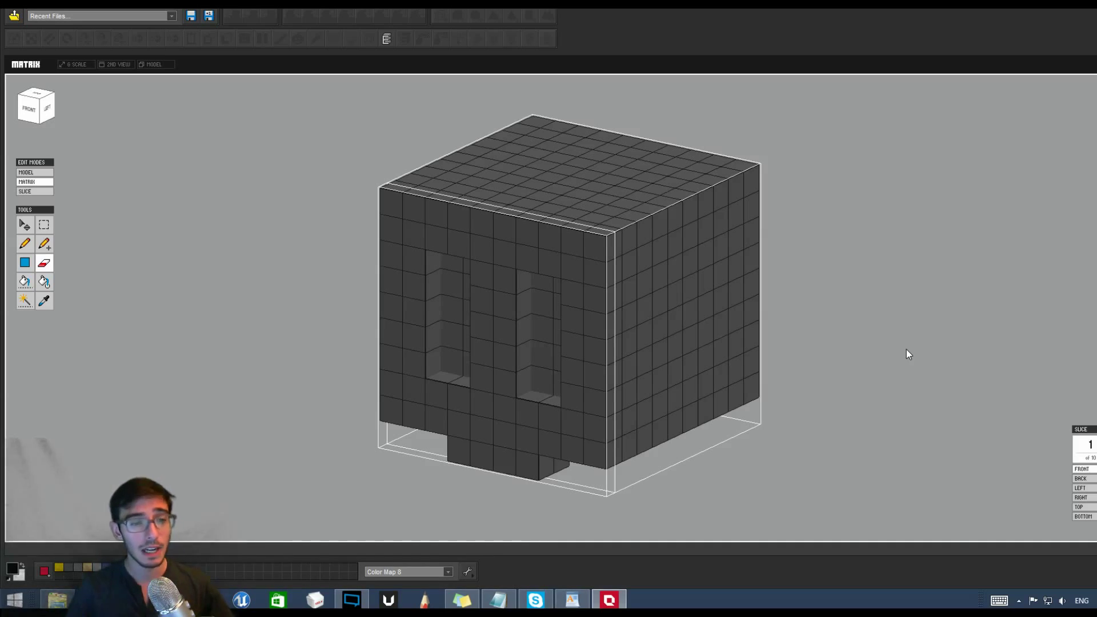